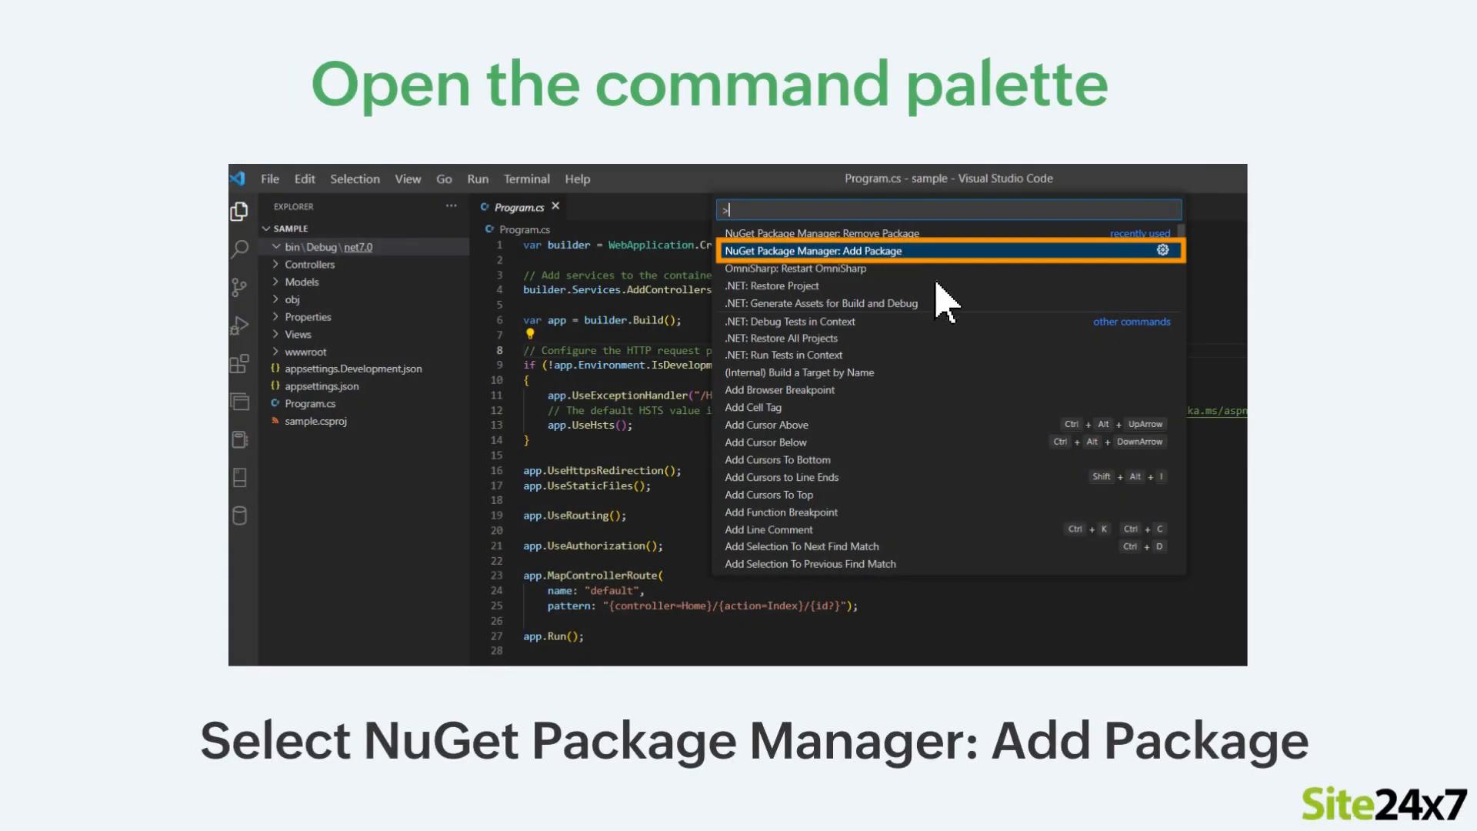
{"action": "mouse_move", "coordinate": [905, 259]}
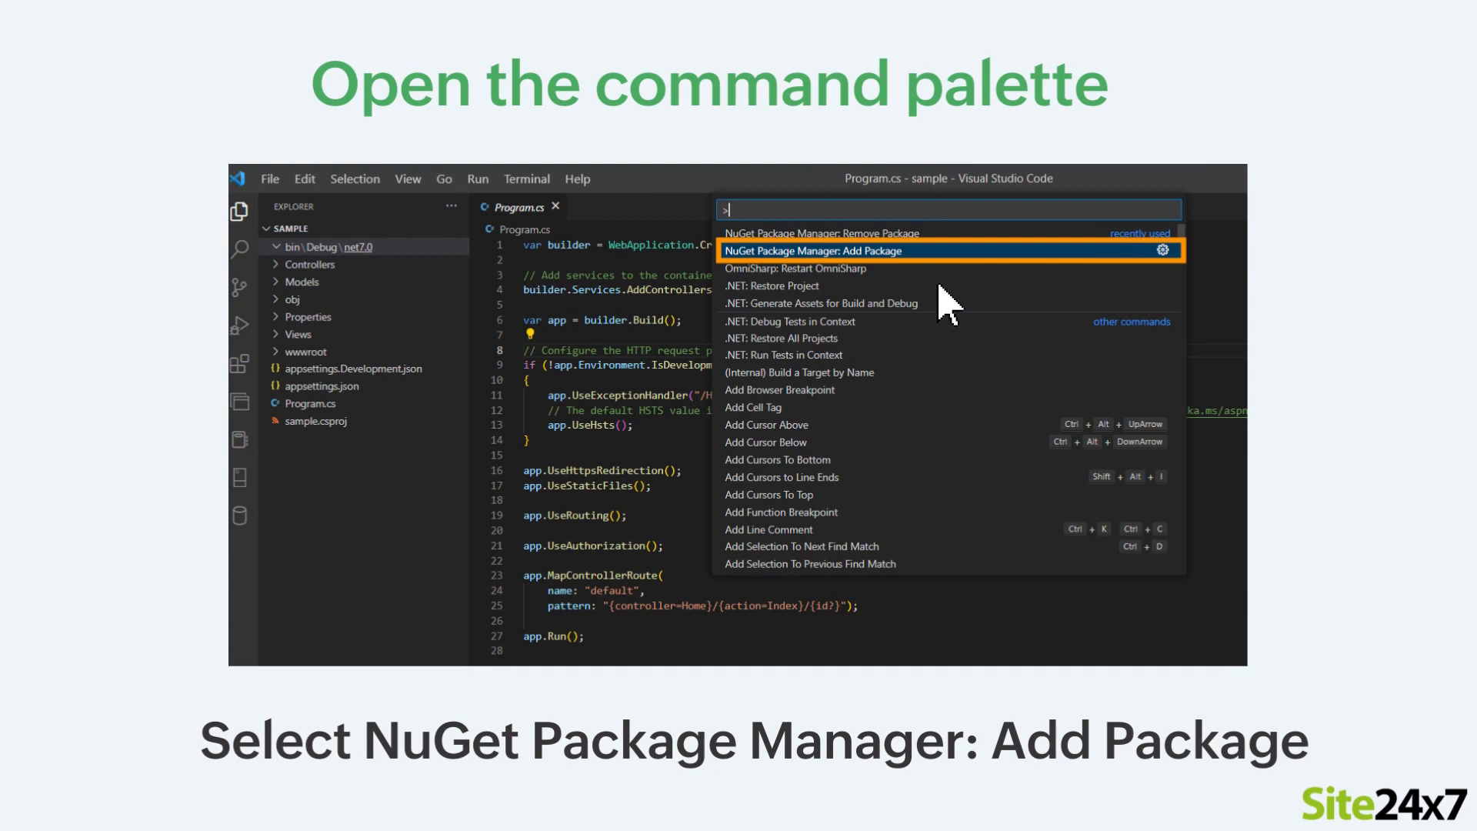
Run NuGet Package Manager: Add Package and search for Site24x7 packages
{"action": "left_click", "coordinate": [899, 251]}
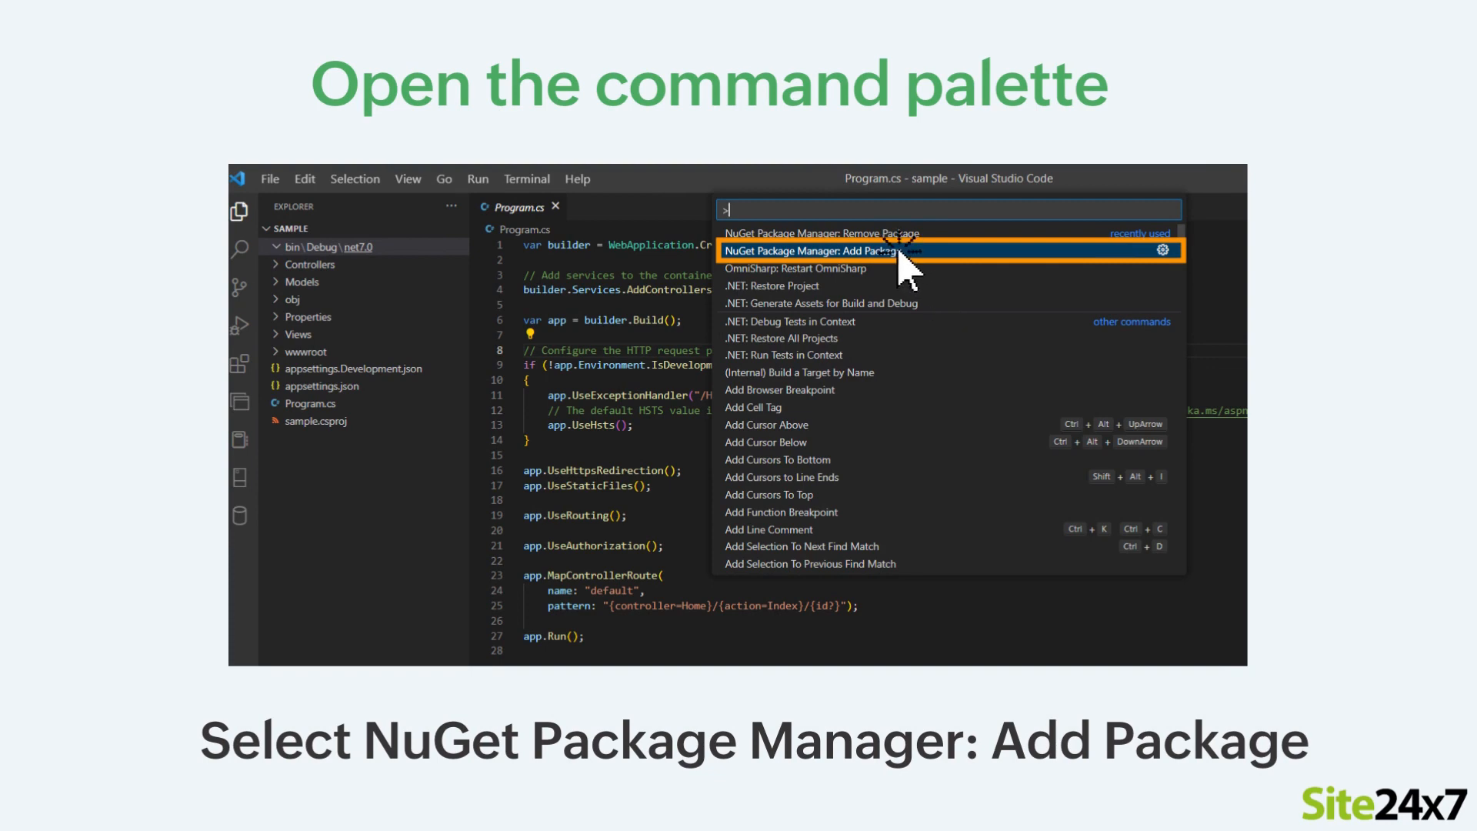
{"action": "left_click", "coordinate": [819, 251]}
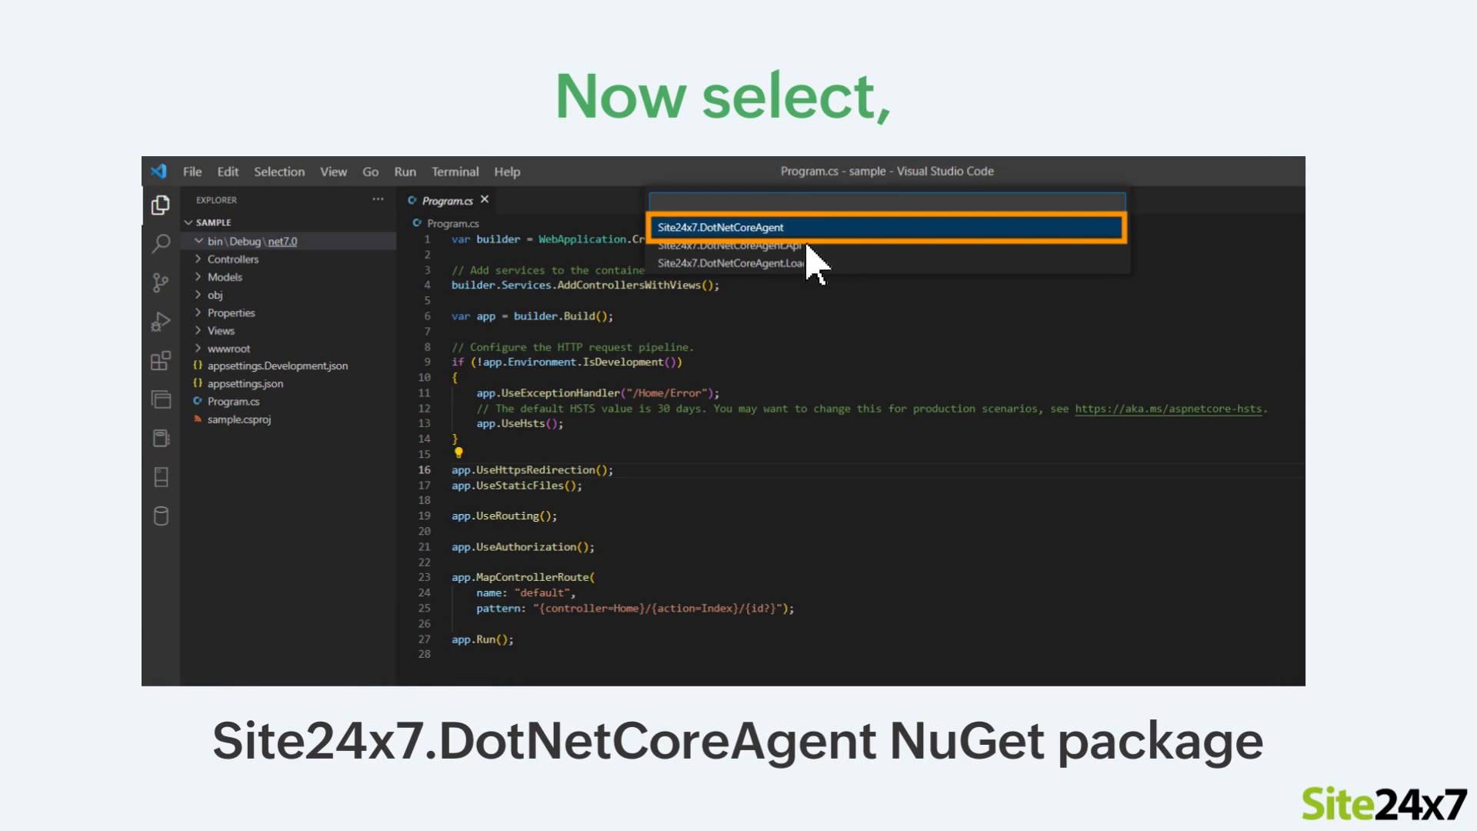
Add Site24x7.DotNetCoreAgent version 5.8.0 to the project
{"action": "left_click", "coordinate": [714, 227]}
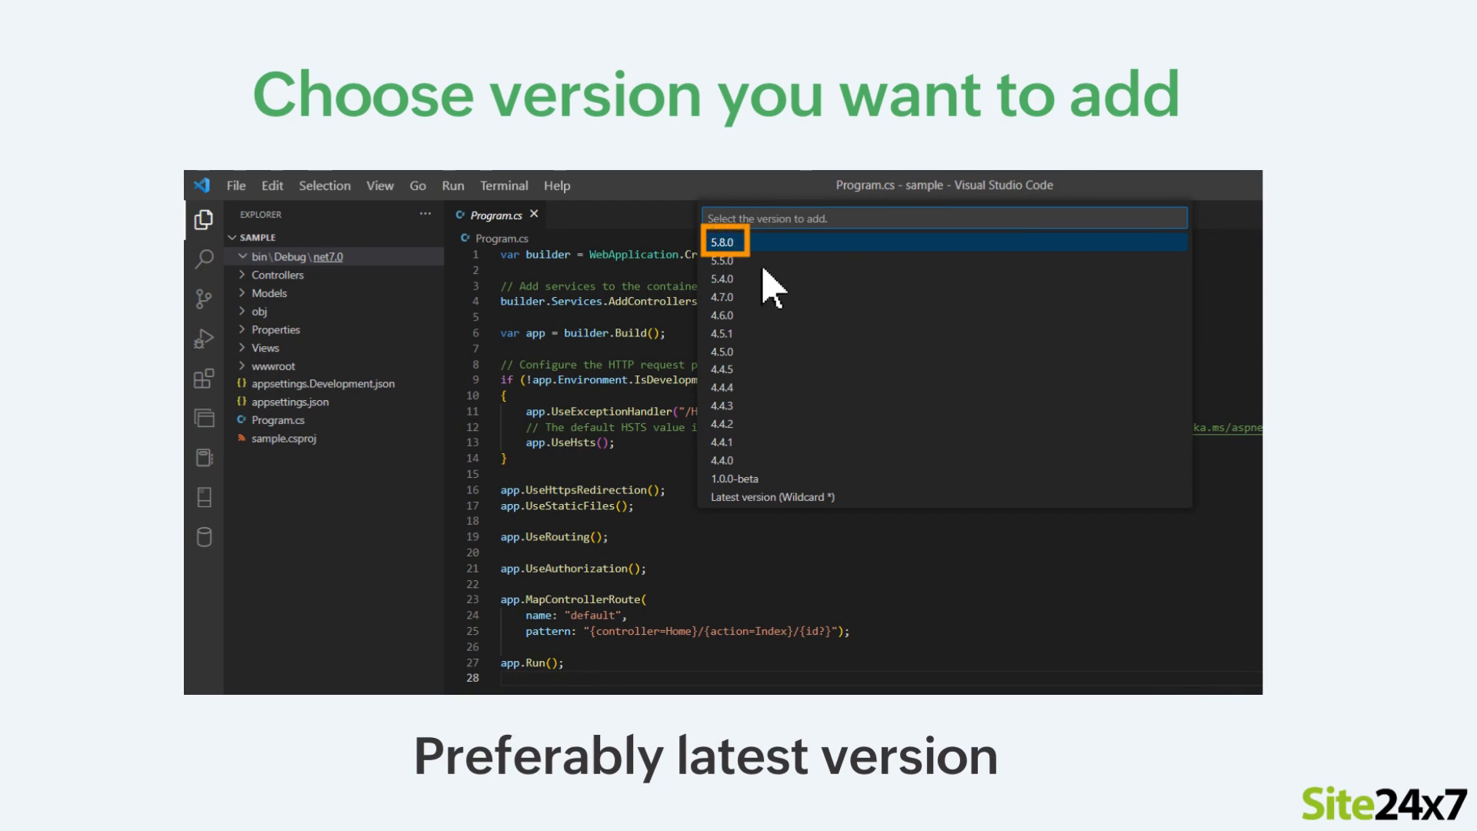
{"action": "left_click", "coordinate": [722, 240]}
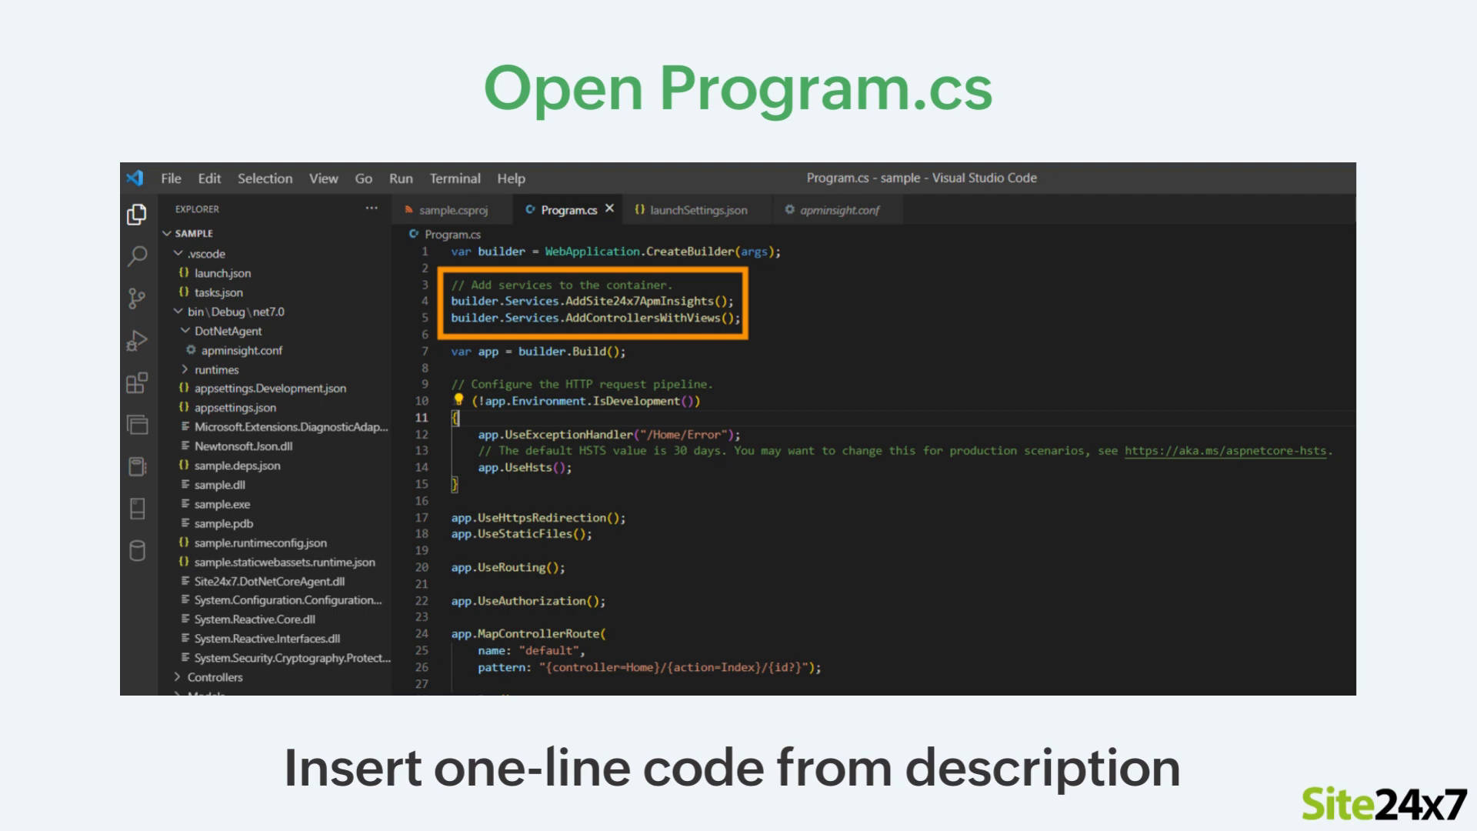
Insert builder.Services.AddSite24x7ApmInsights(); above AddControllersWithViews() in Program.cs
{"action": "left_click", "coordinate": [694, 209]}
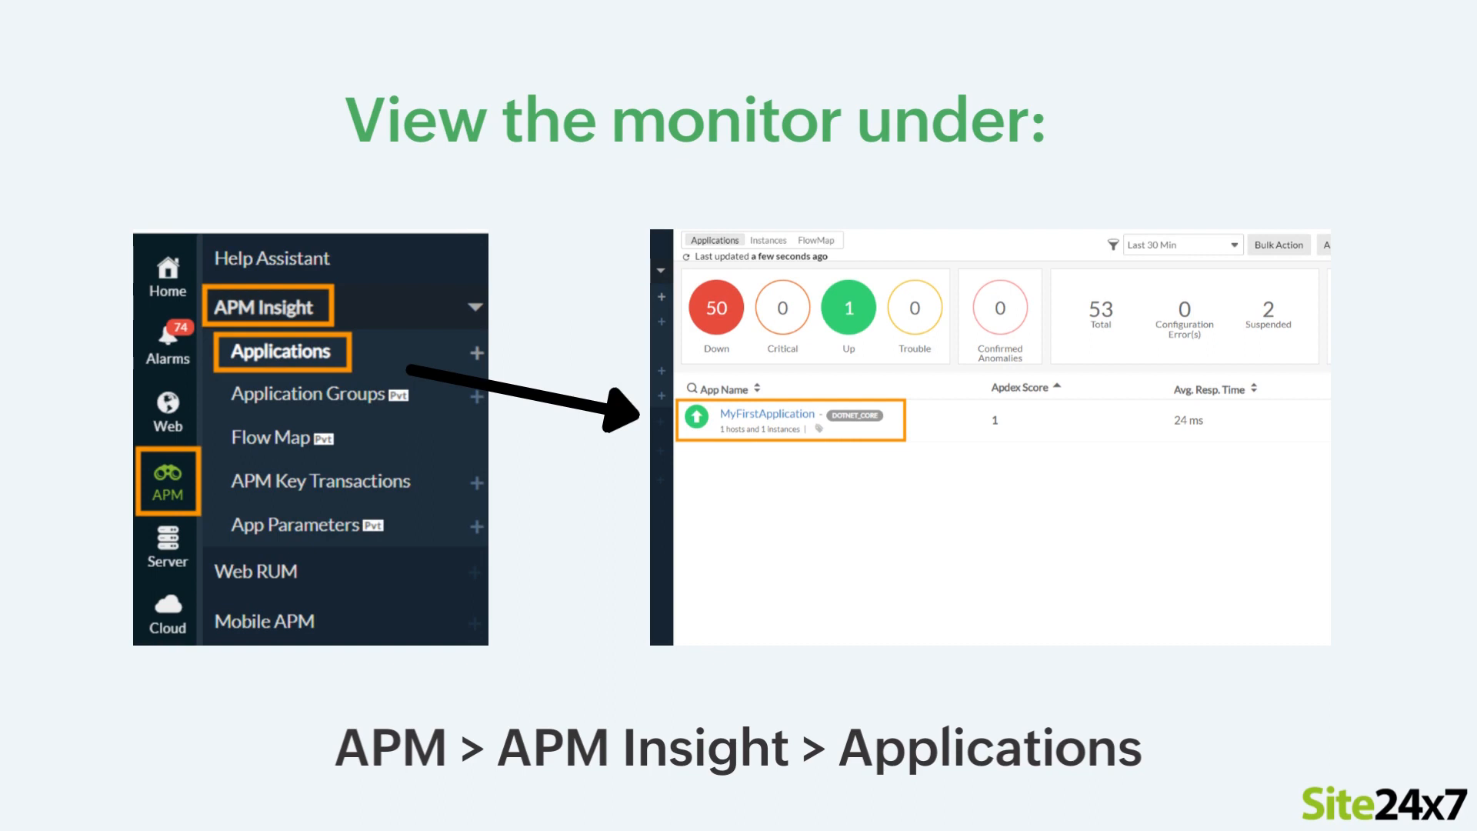
Open the MyFirstApplication monitor's overview to view its response time and throughput
{"action": "left_click", "coordinate": [768, 414]}
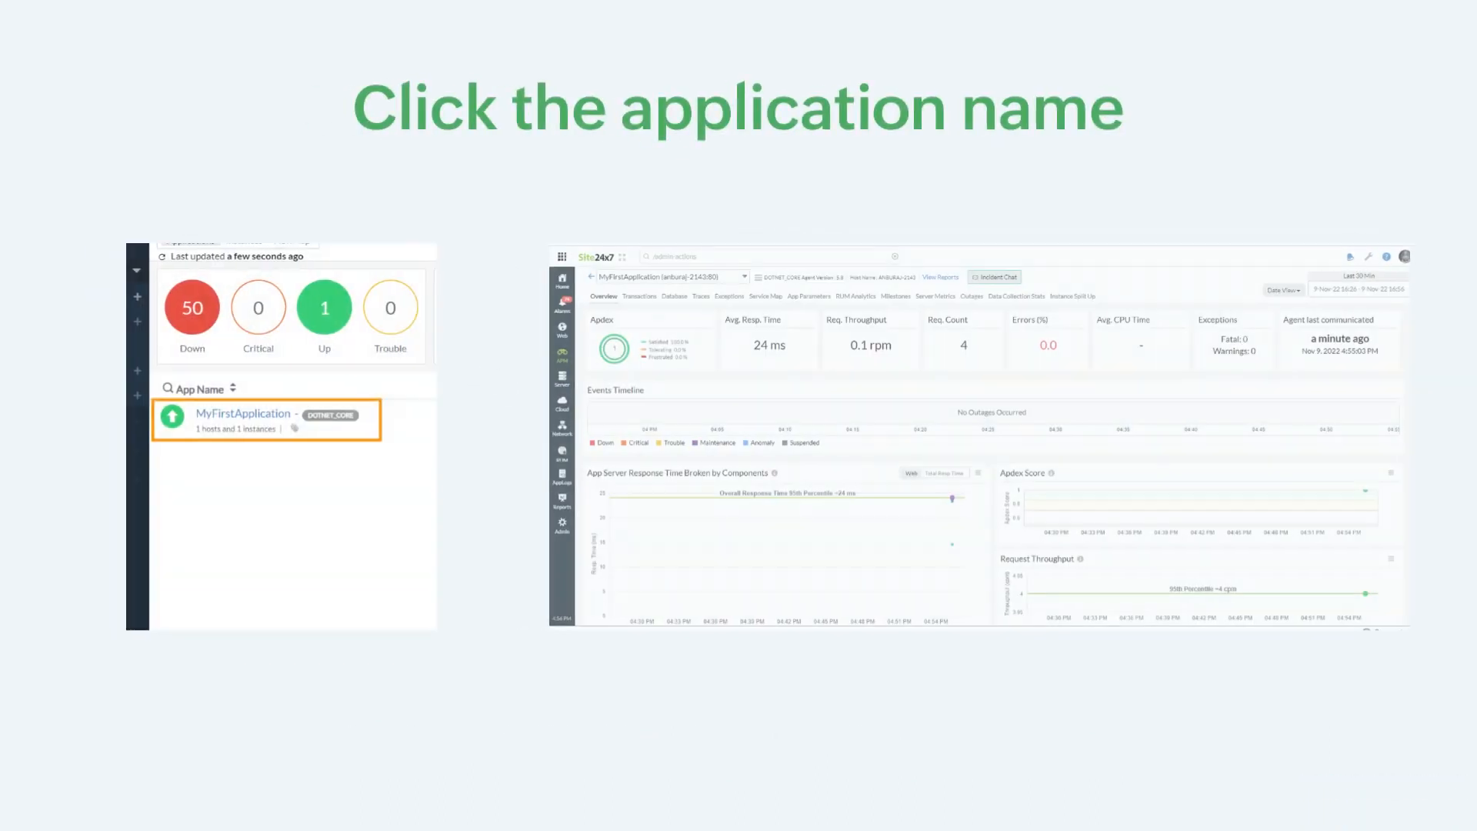
{"action": "left_click", "coordinate": [243, 414]}
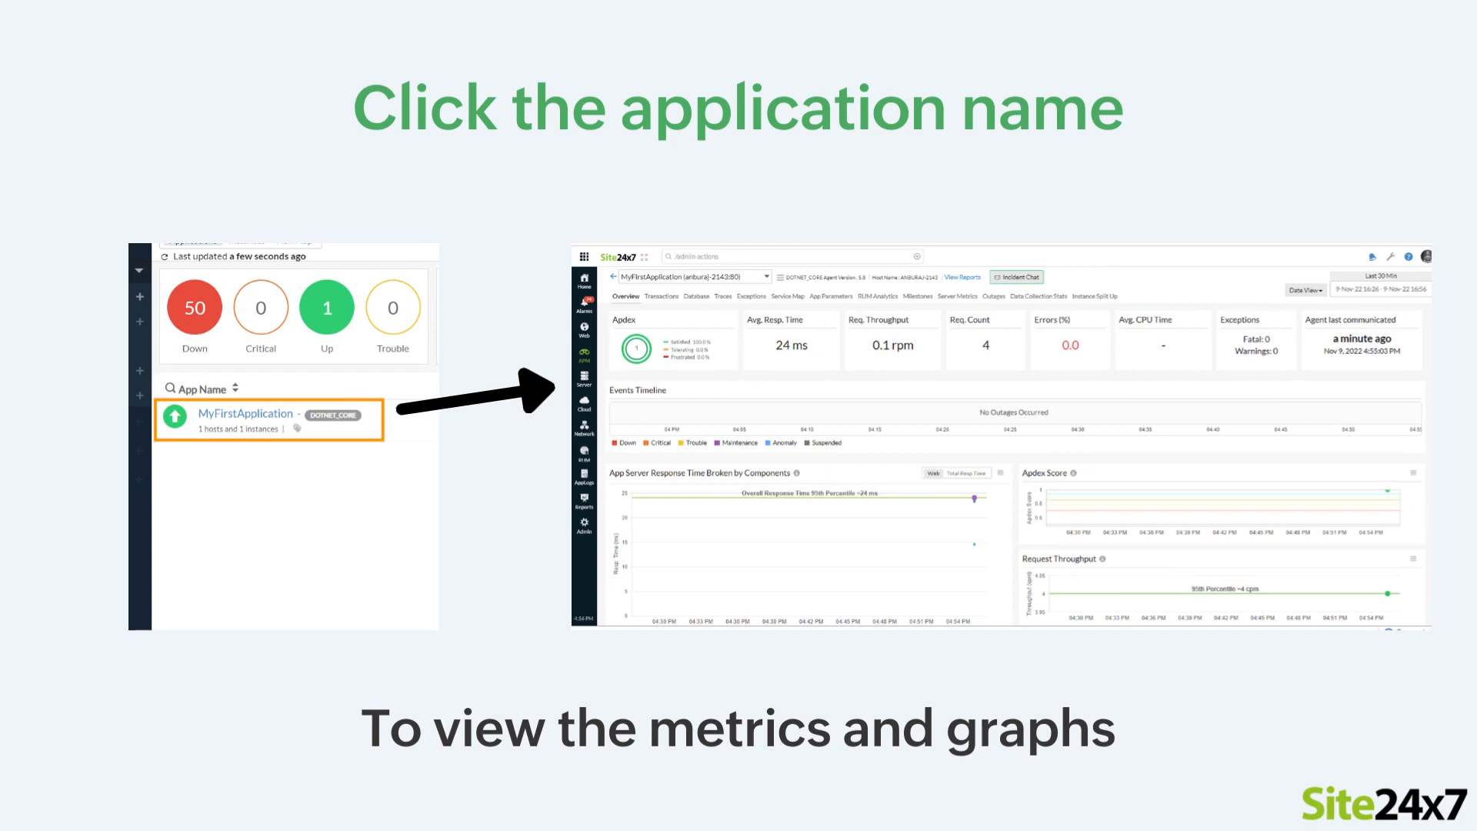